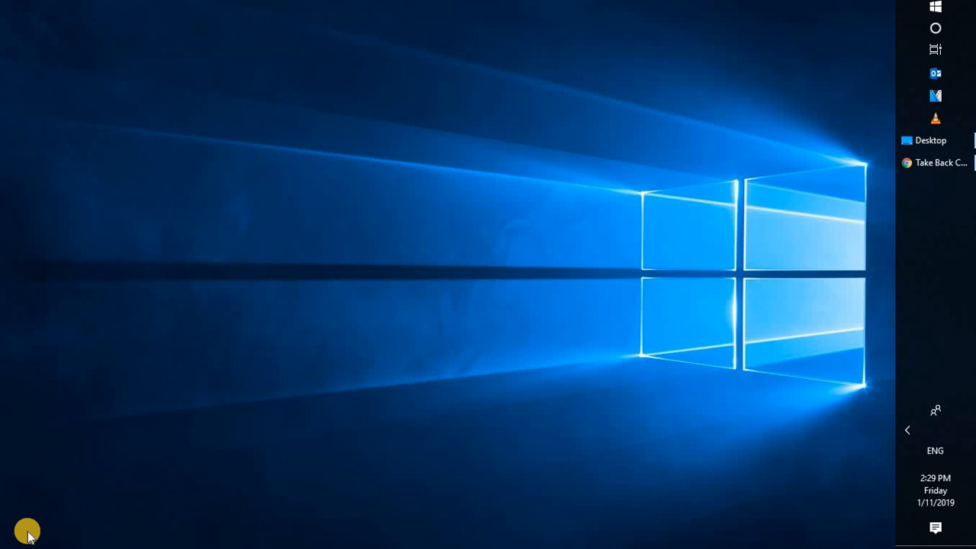
pyautogui.moveTo(606, 101)
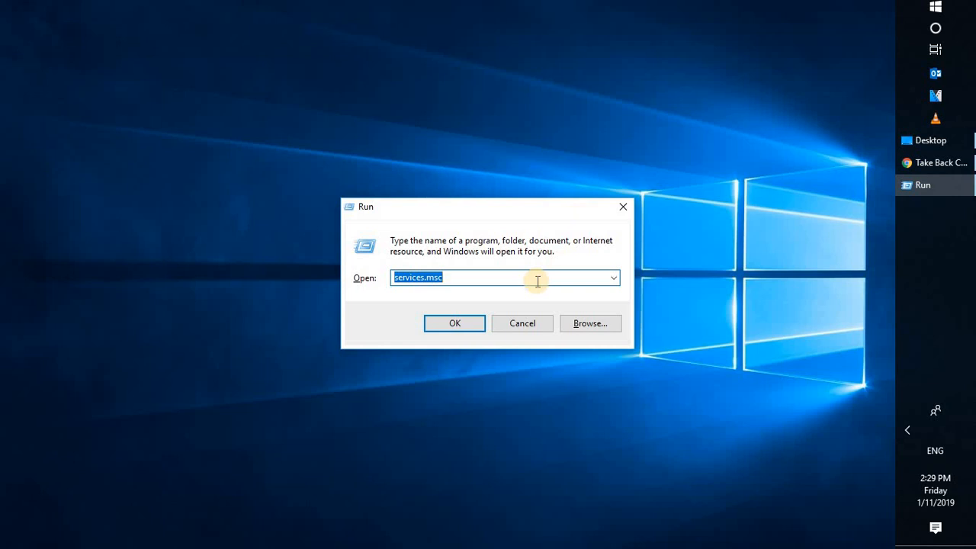
# - Launch appwiz.cpl from Run to list installed programs in Programs and Features
pyautogui.write('app')
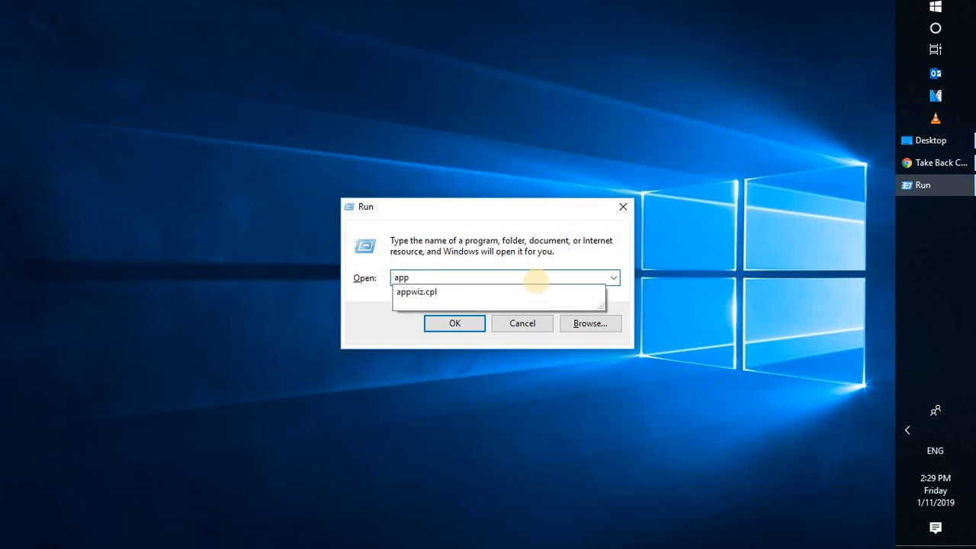
pyautogui.click(455, 324)
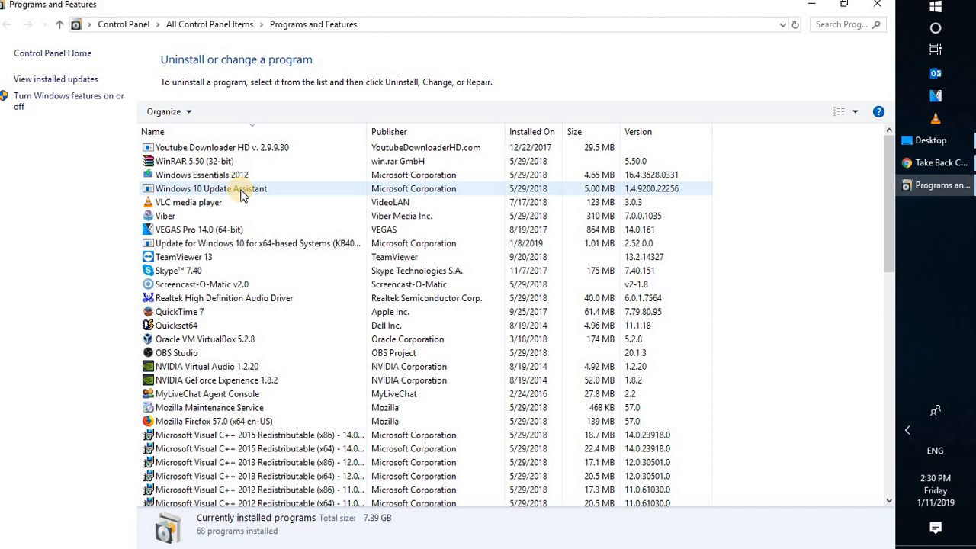
# - Uninstall Windows 10 Update Assistant and remove its leftover entry from the list
pyautogui.click(210, 189)
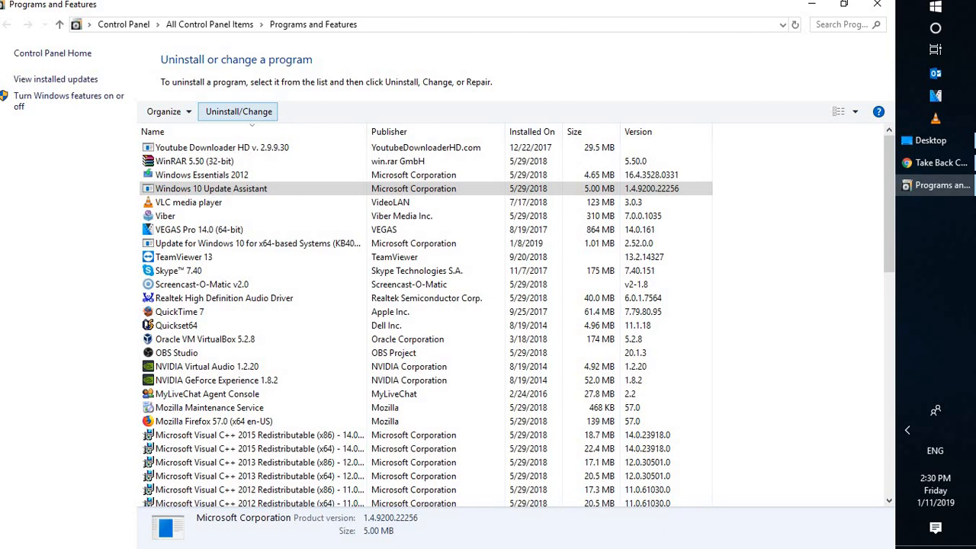
pyautogui.click(238, 111)
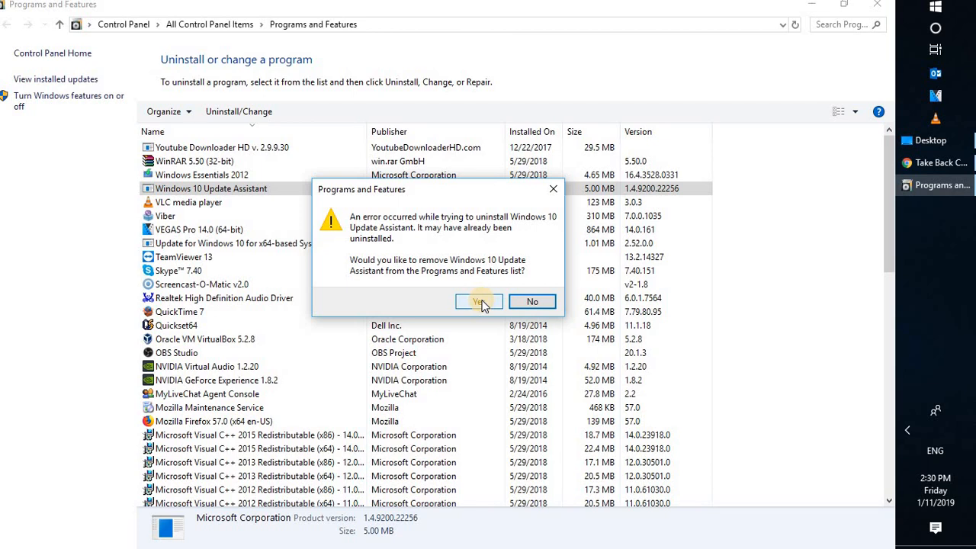
pyautogui.click(479, 302)
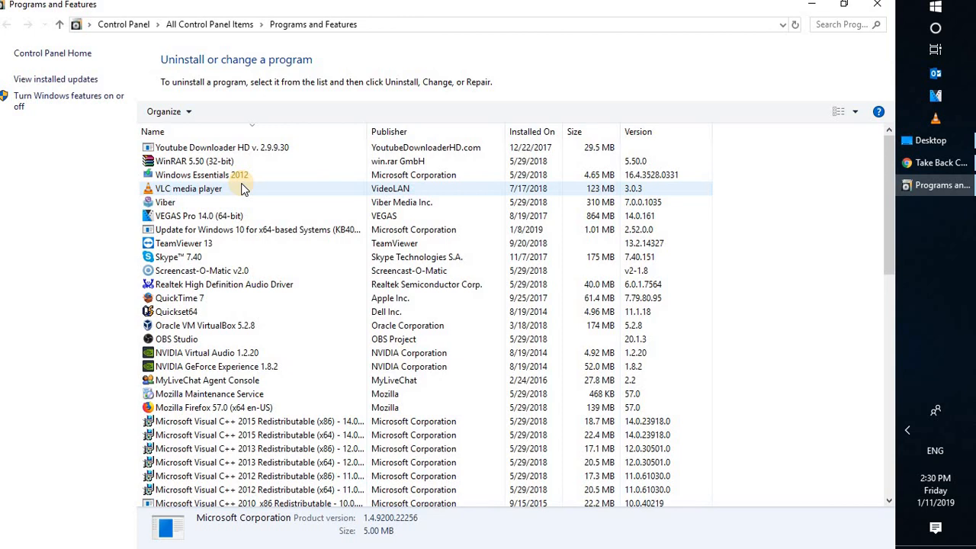
pyautogui.click(937, 6)
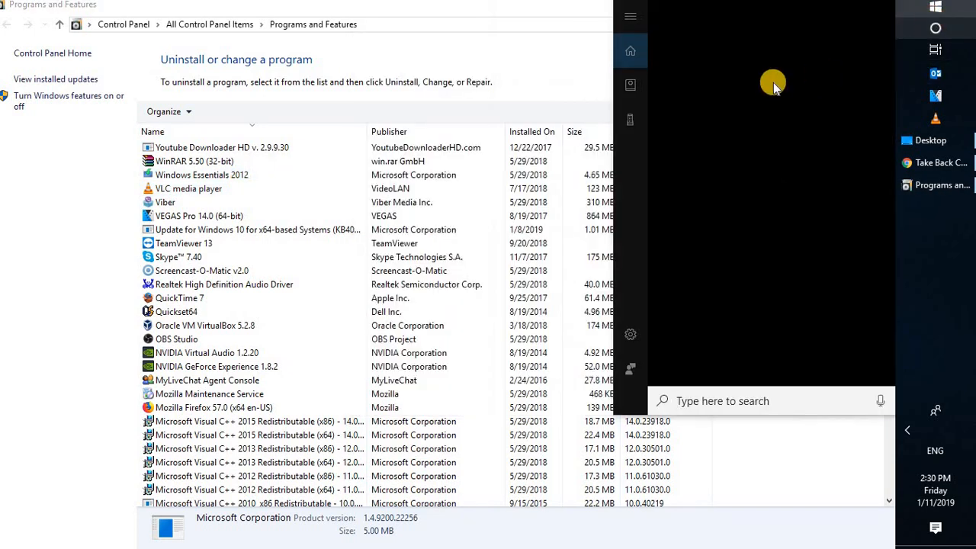
# - Search 'services' and launch the Services console from the best match
pyautogui.write('services')
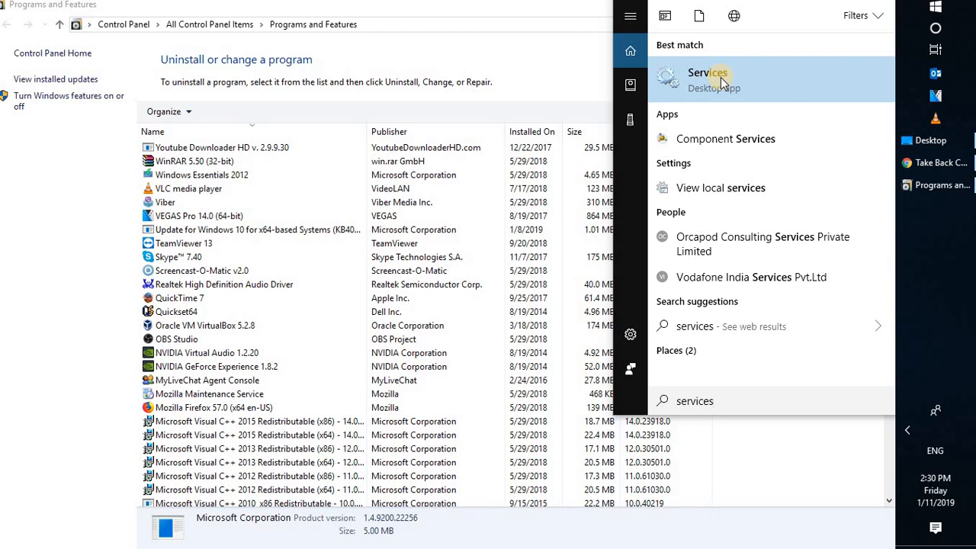
pyautogui.rightClick(708, 79)
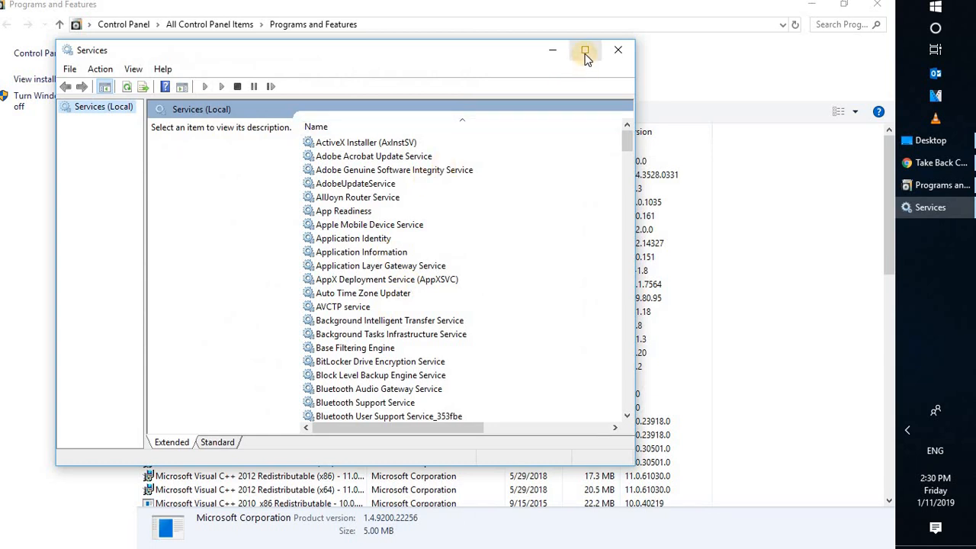
# - Maximize Services and bring up the Windows Update service's Properties
pyautogui.click(586, 49)
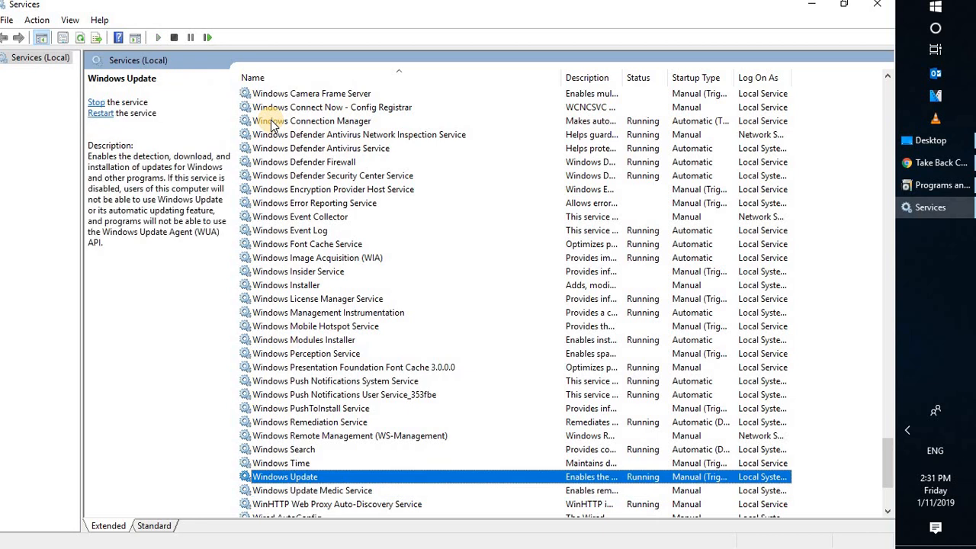
pyautogui.moveTo(304, 476)
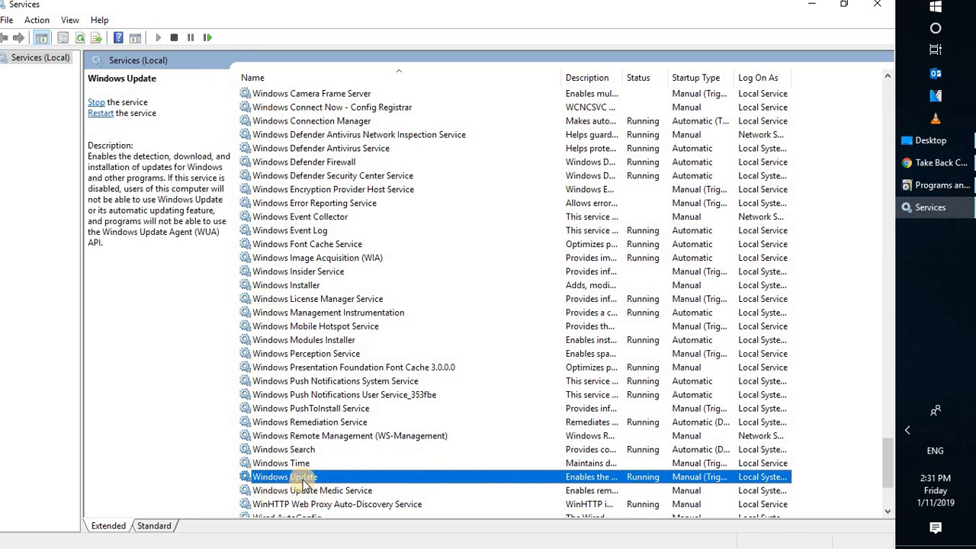
pyautogui.rightClick(284, 476)
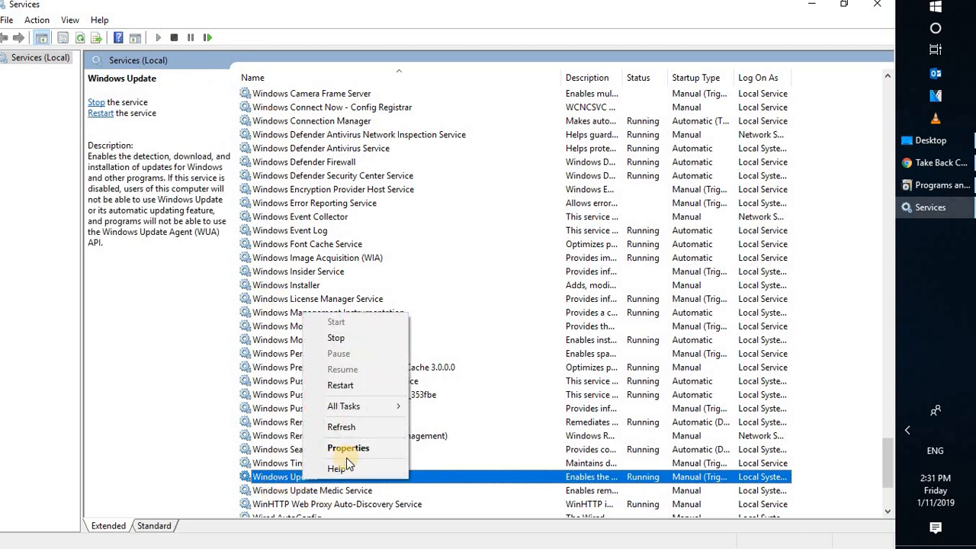
pyautogui.click(348, 448)
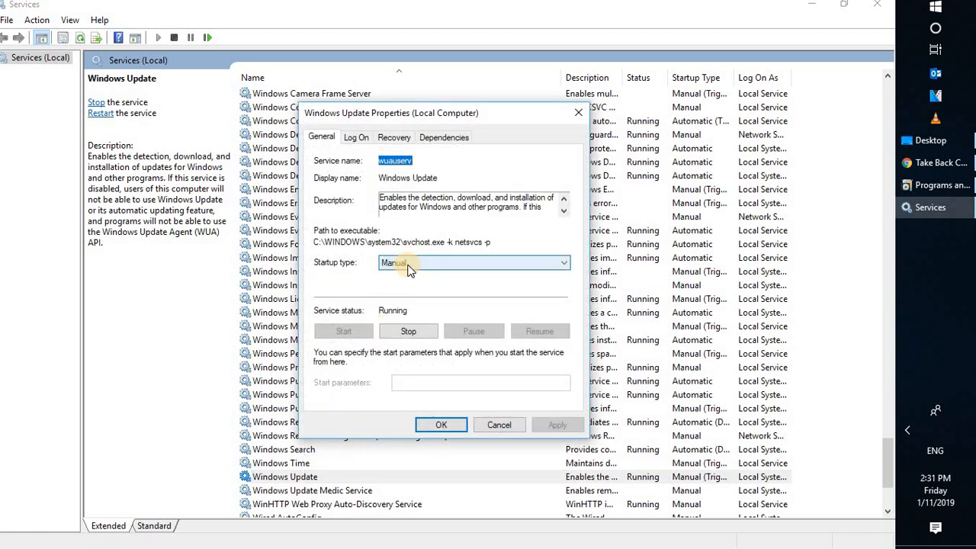
# - Set Windows Update's startup type to Disabled and apply it
pyautogui.click(473, 262)
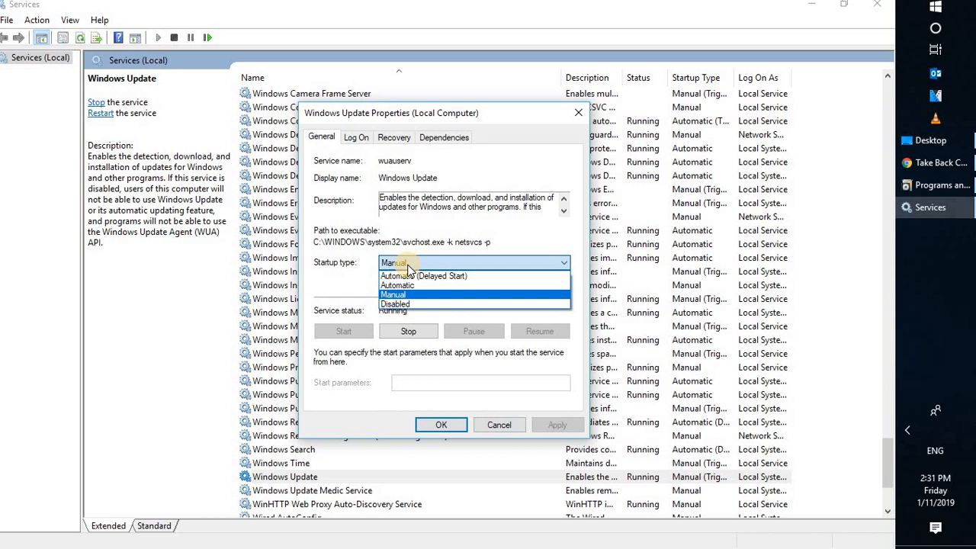
pyautogui.click(396, 304)
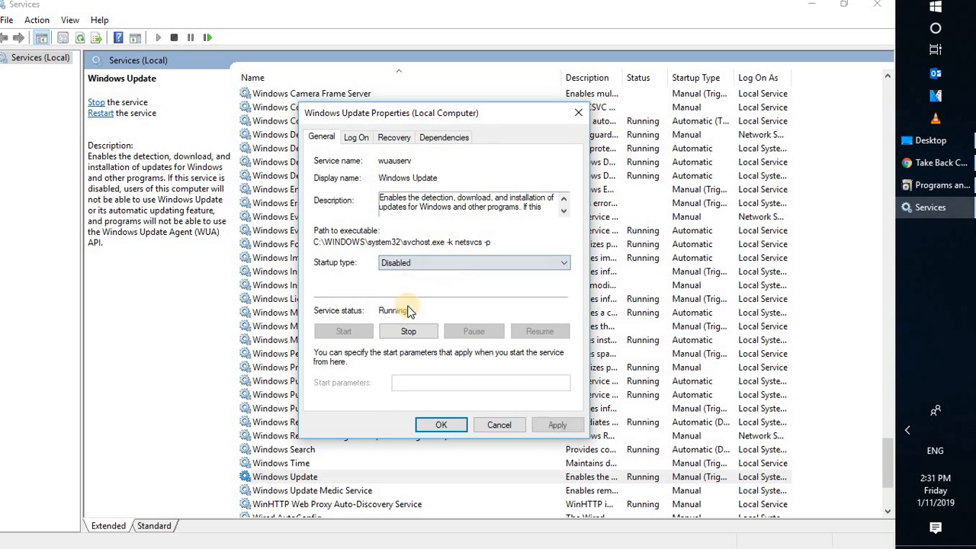
pyautogui.click(558, 424)
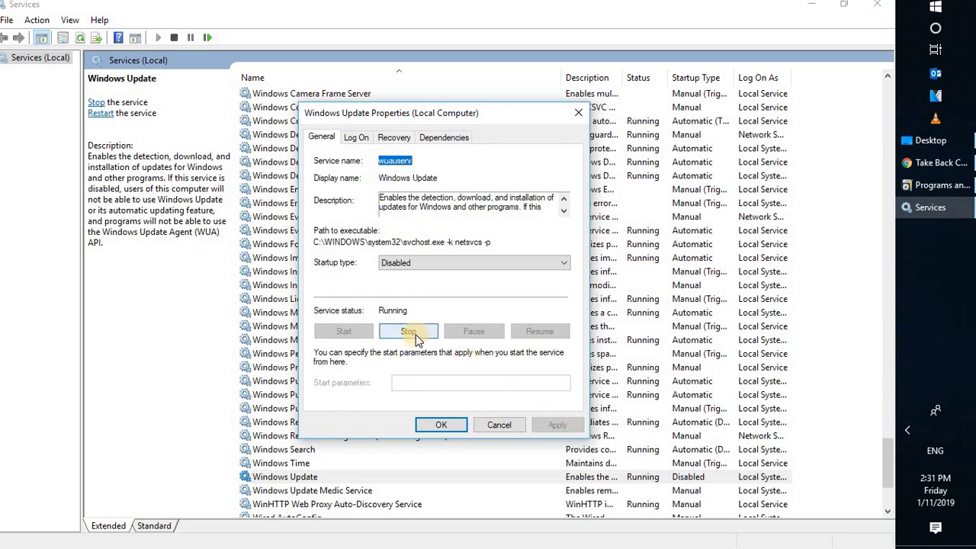
# - Stop the Windows Update service and close its properties with OK
pyautogui.click(409, 331)
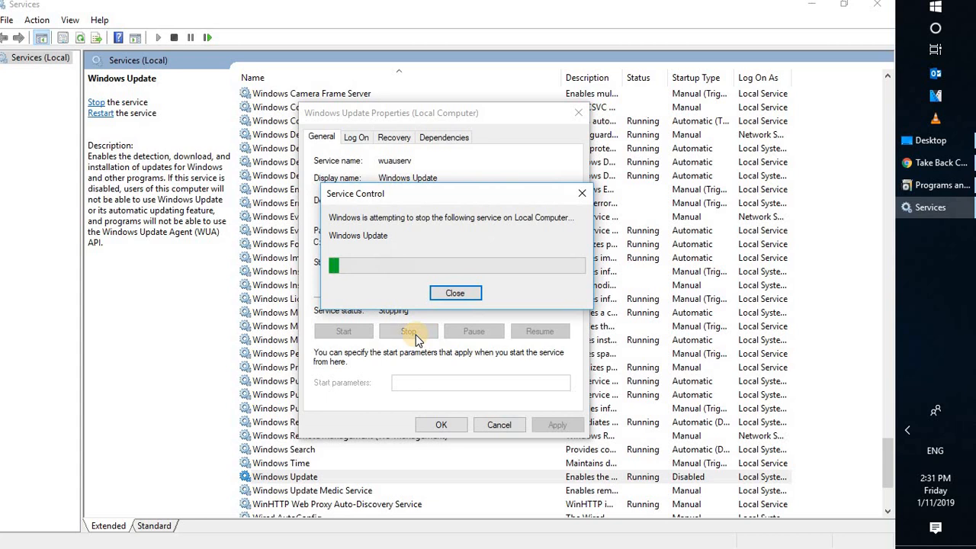
pyautogui.click(454, 293)
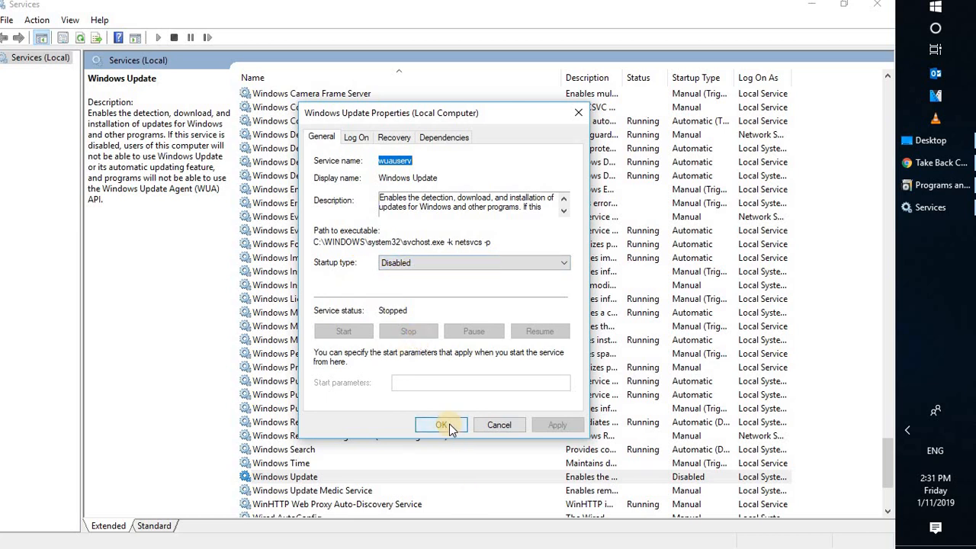
pyautogui.click(442, 424)
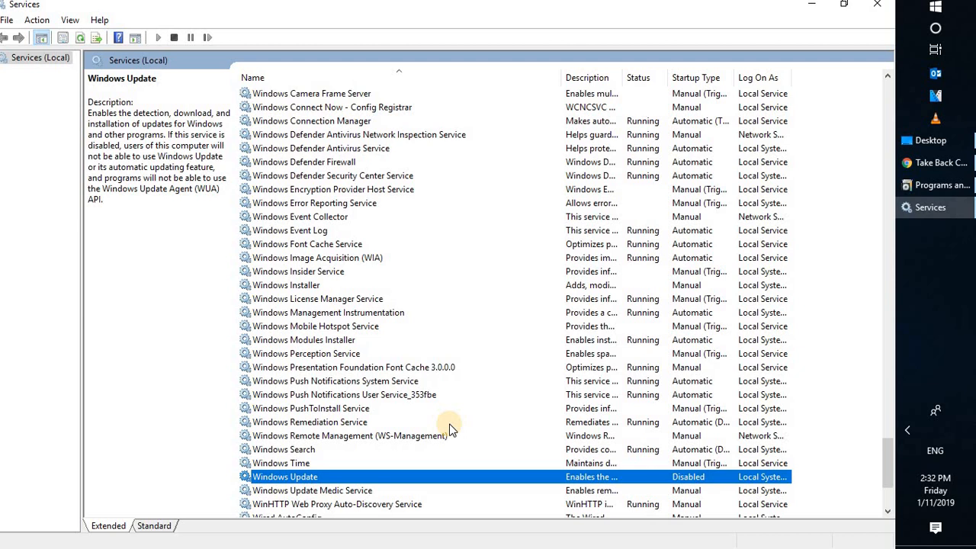
pyautogui.moveTo(58, 498)
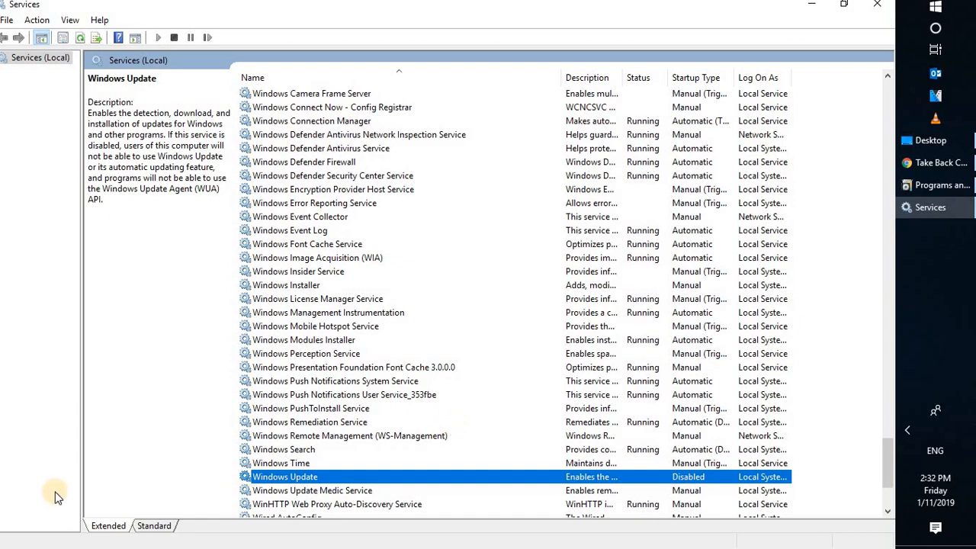